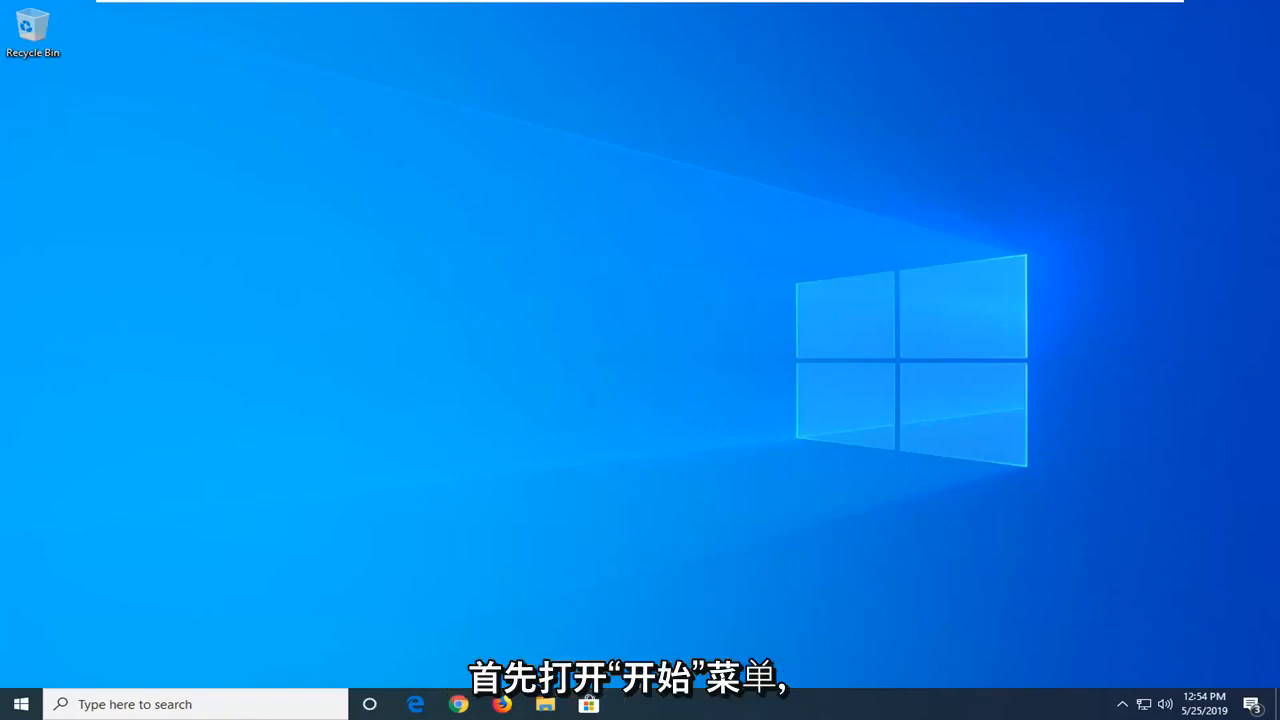
Search the Start menu for 'windows powershell' and run it as administrator
click(20, 704)
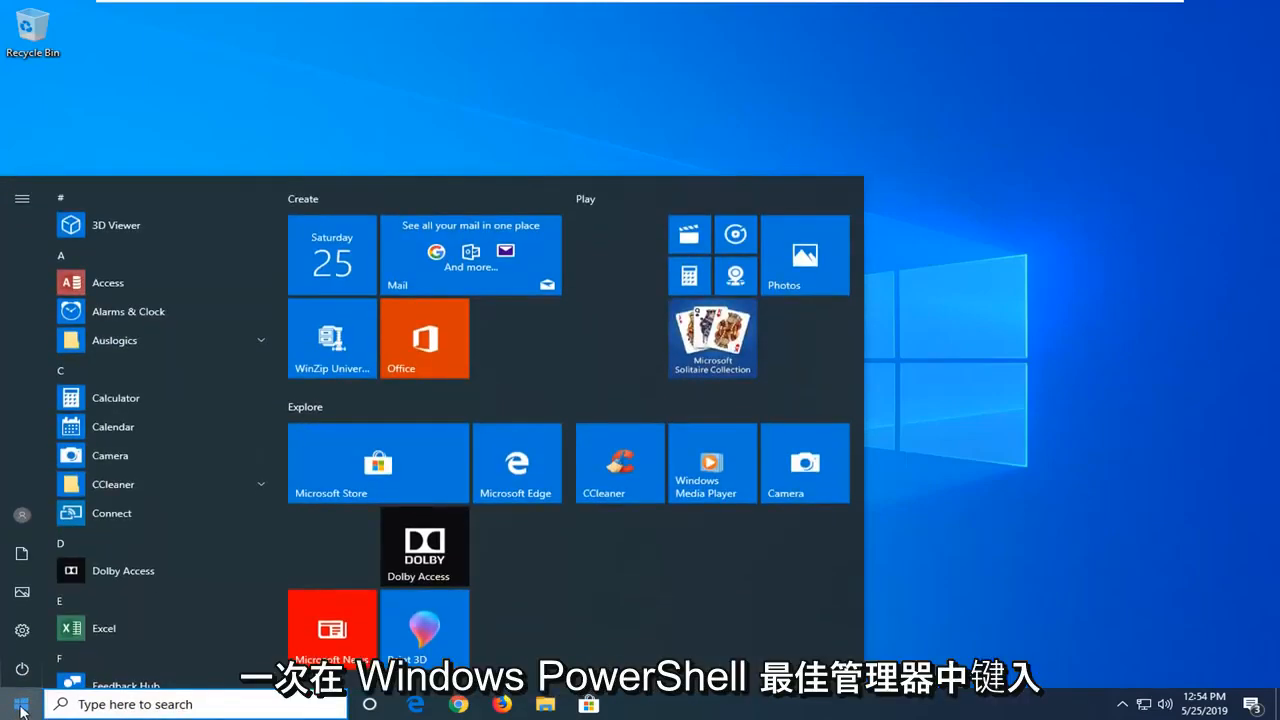
text(windows powershell)
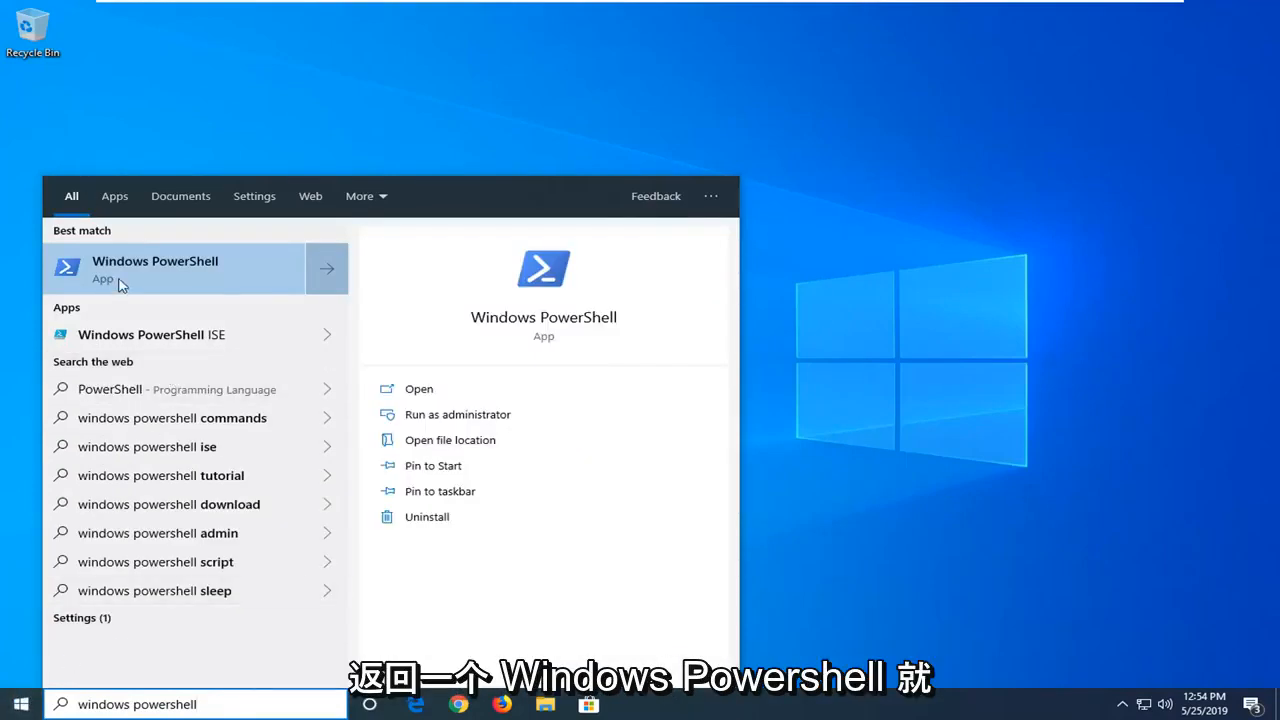
right_click(155, 268)
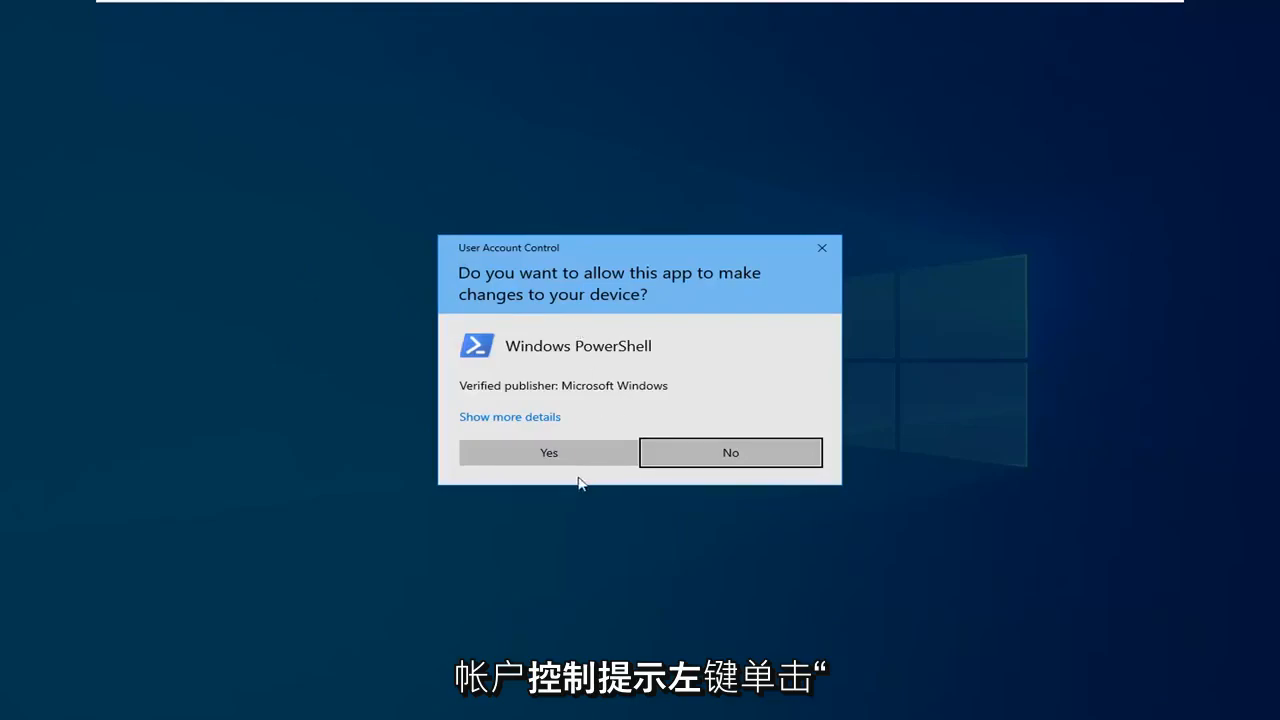
click(548, 452)
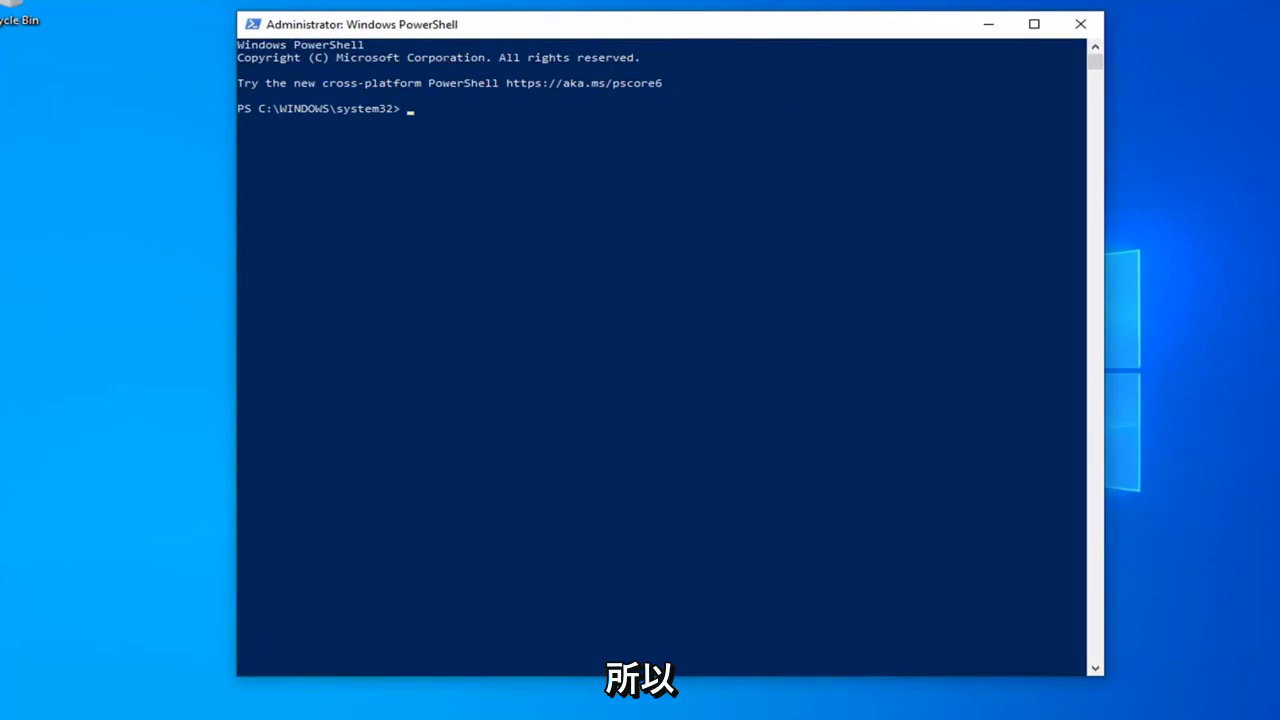
mouse_move(614, 44)
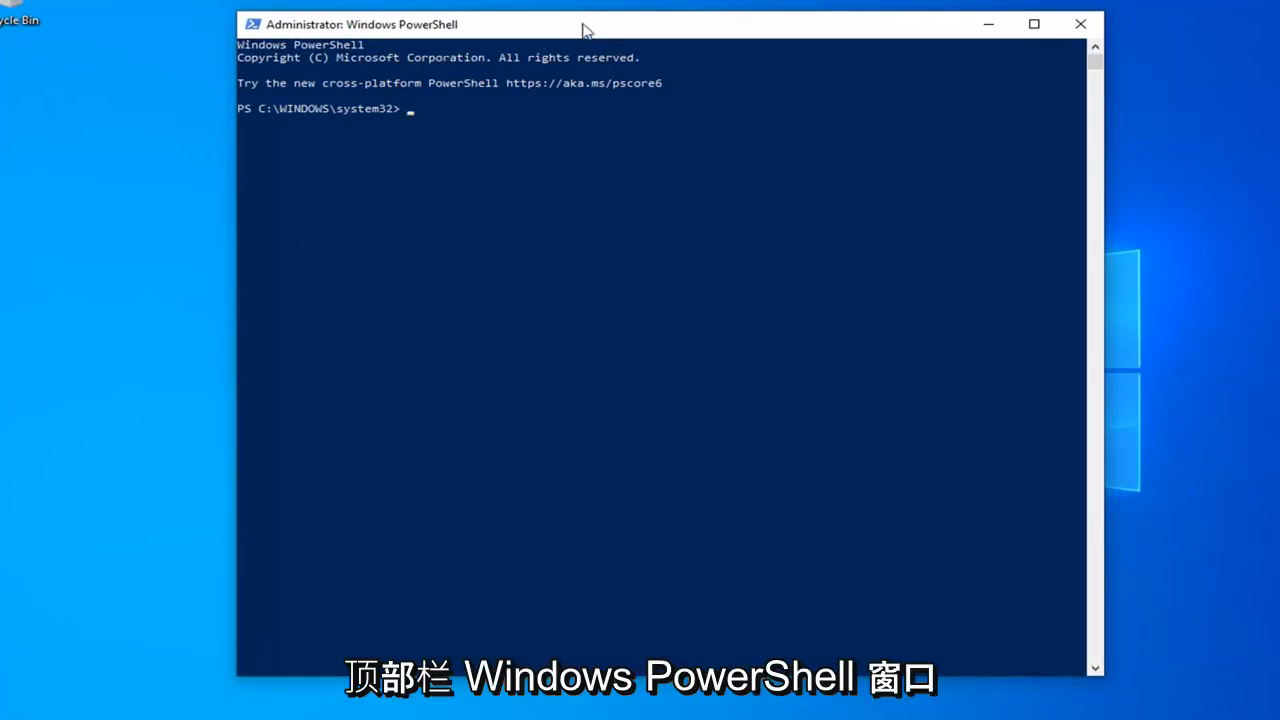
Paste and run Get-ExecutionPolicy -List via the title-bar Edit menu
right_click(585, 24)
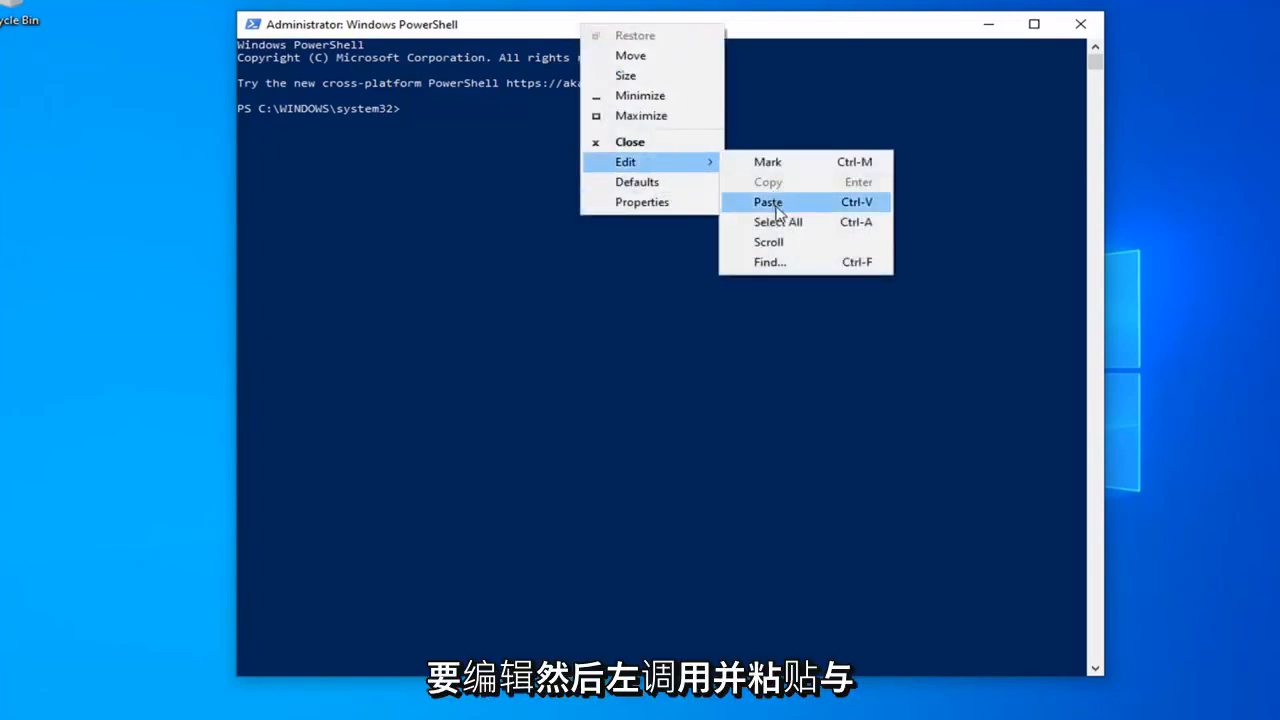
click(767, 202)
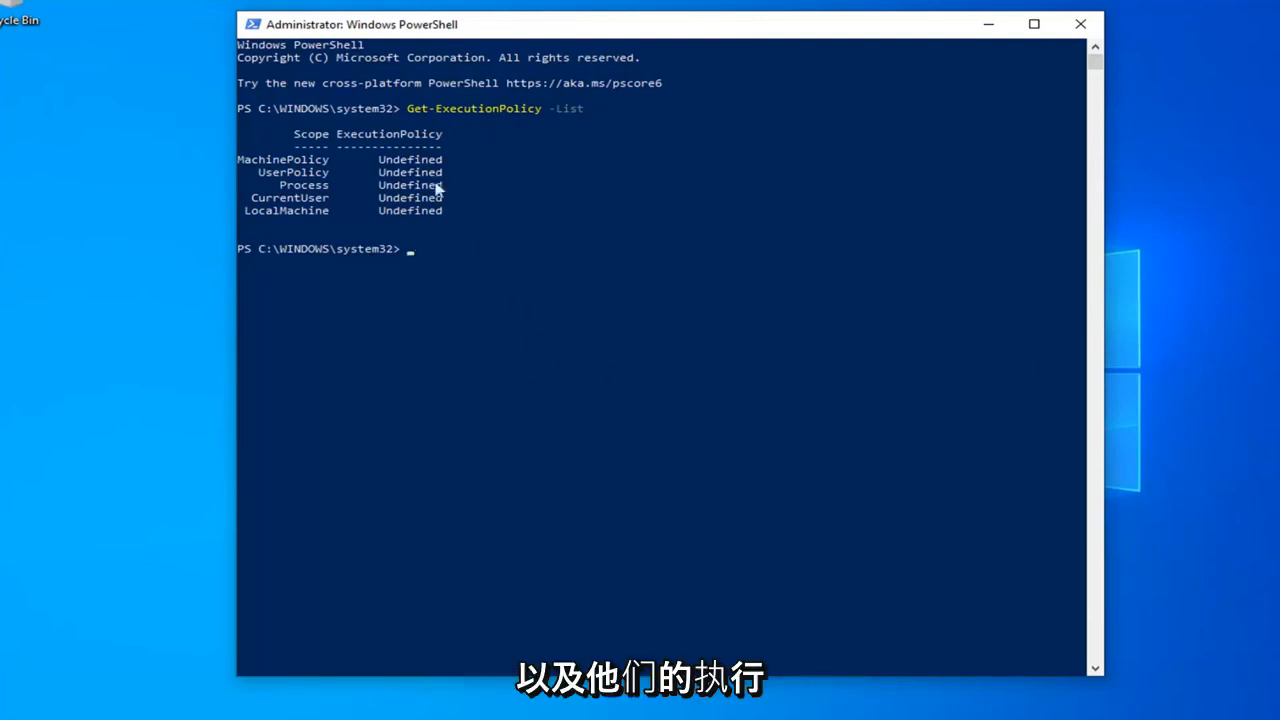
mouse_move(420, 281)
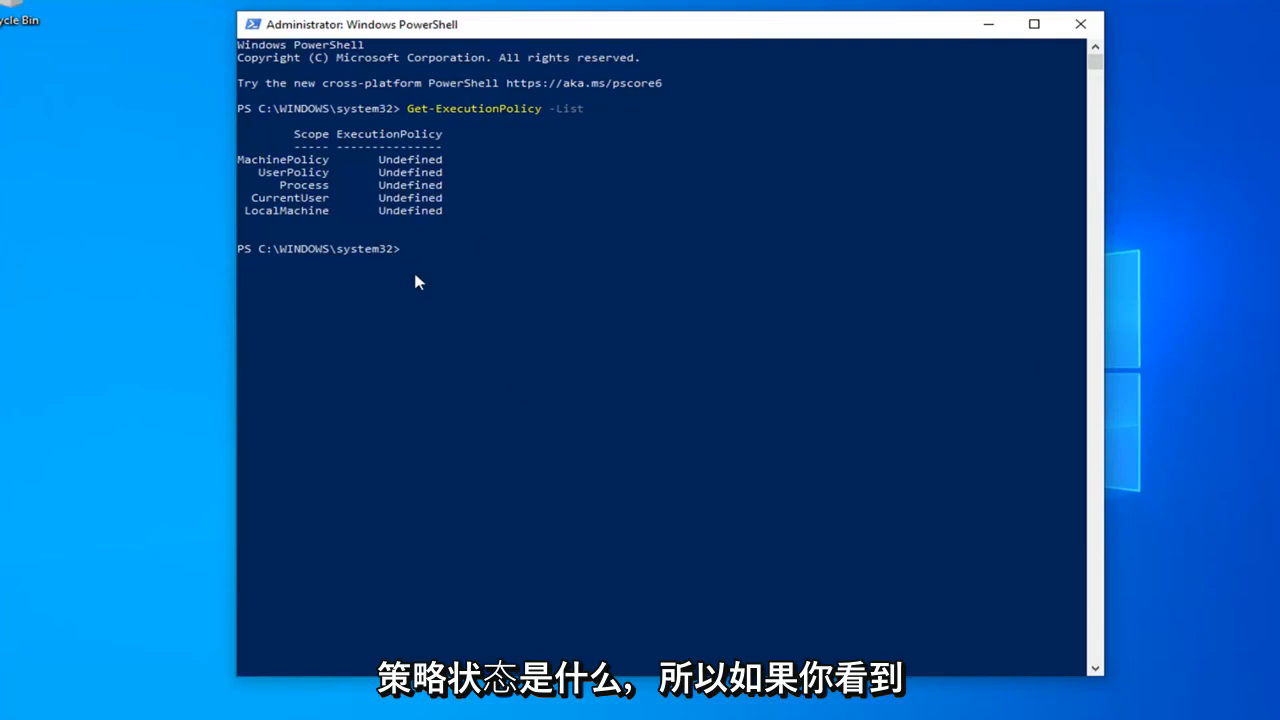
mouse_move(453, 185)
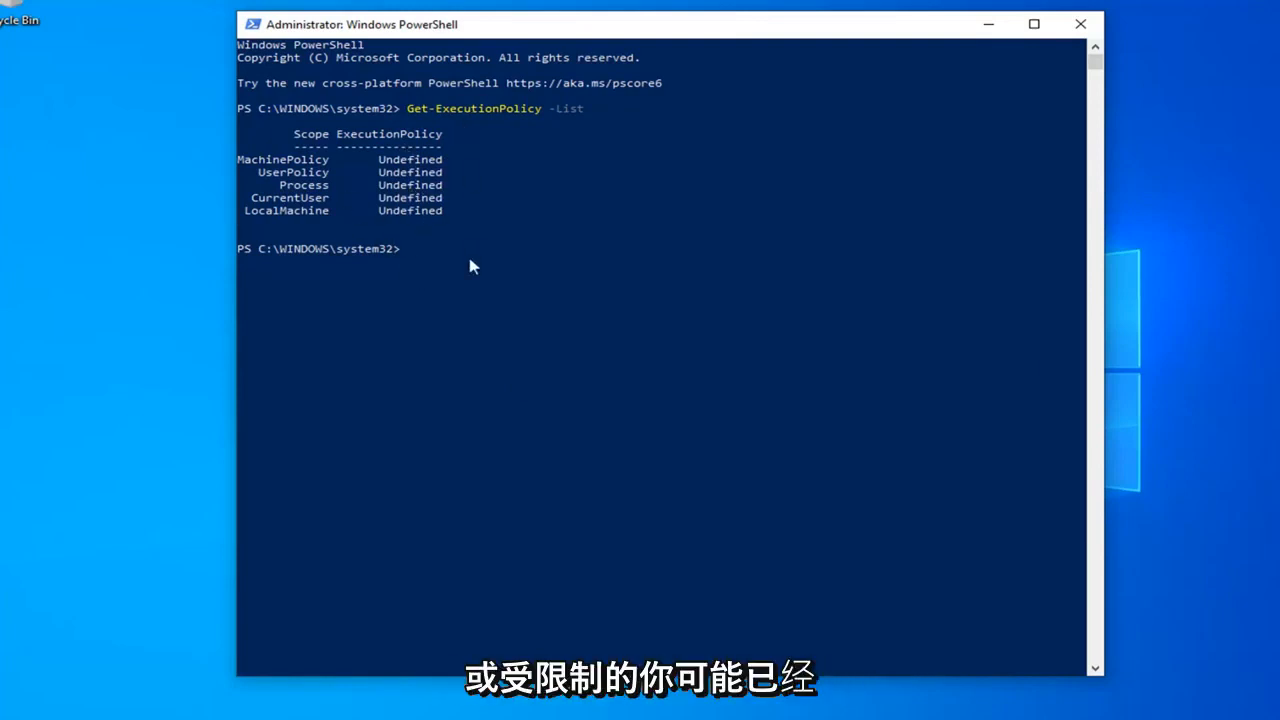
mouse_move(430, 178)
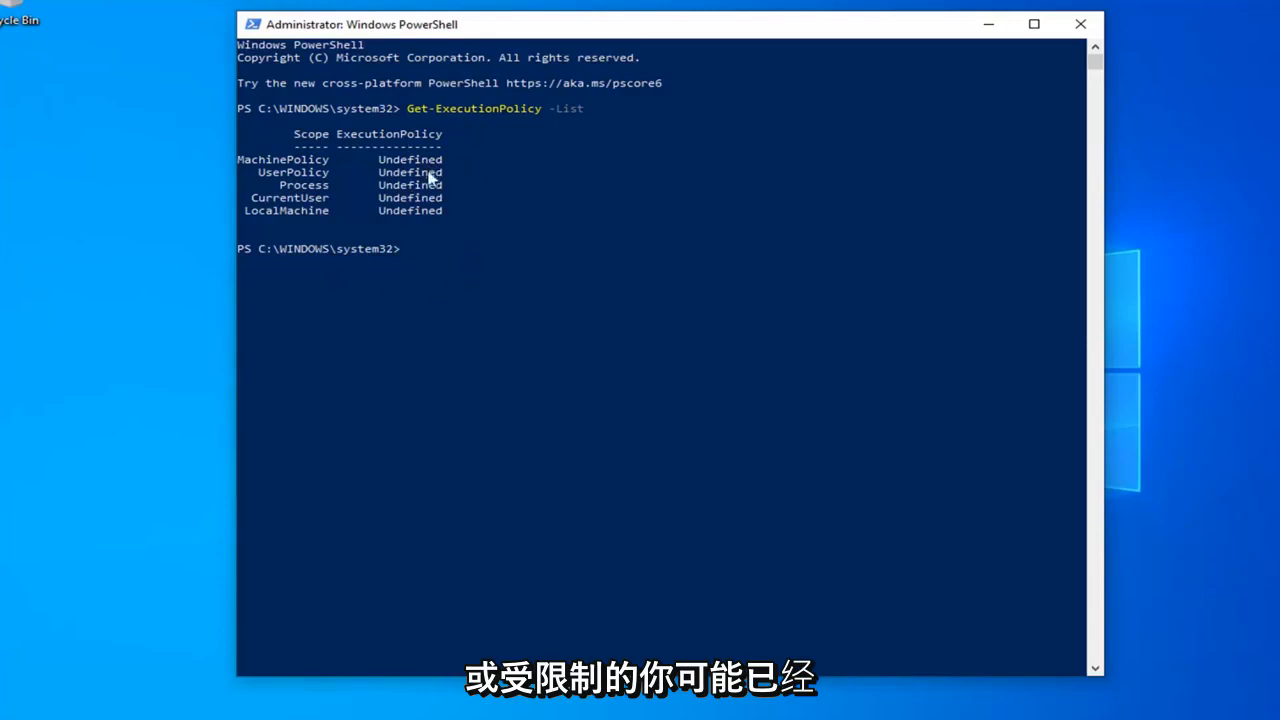
mouse_move(437, 252)
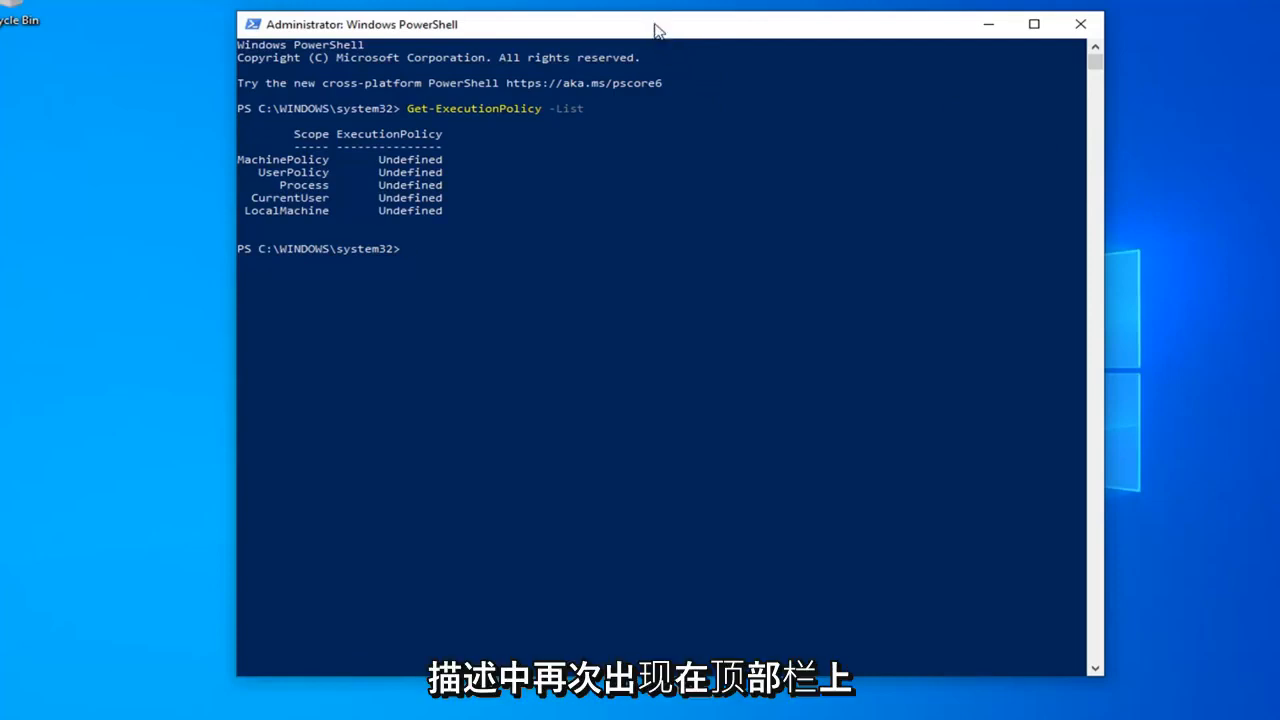
mouse_move(630, 33)
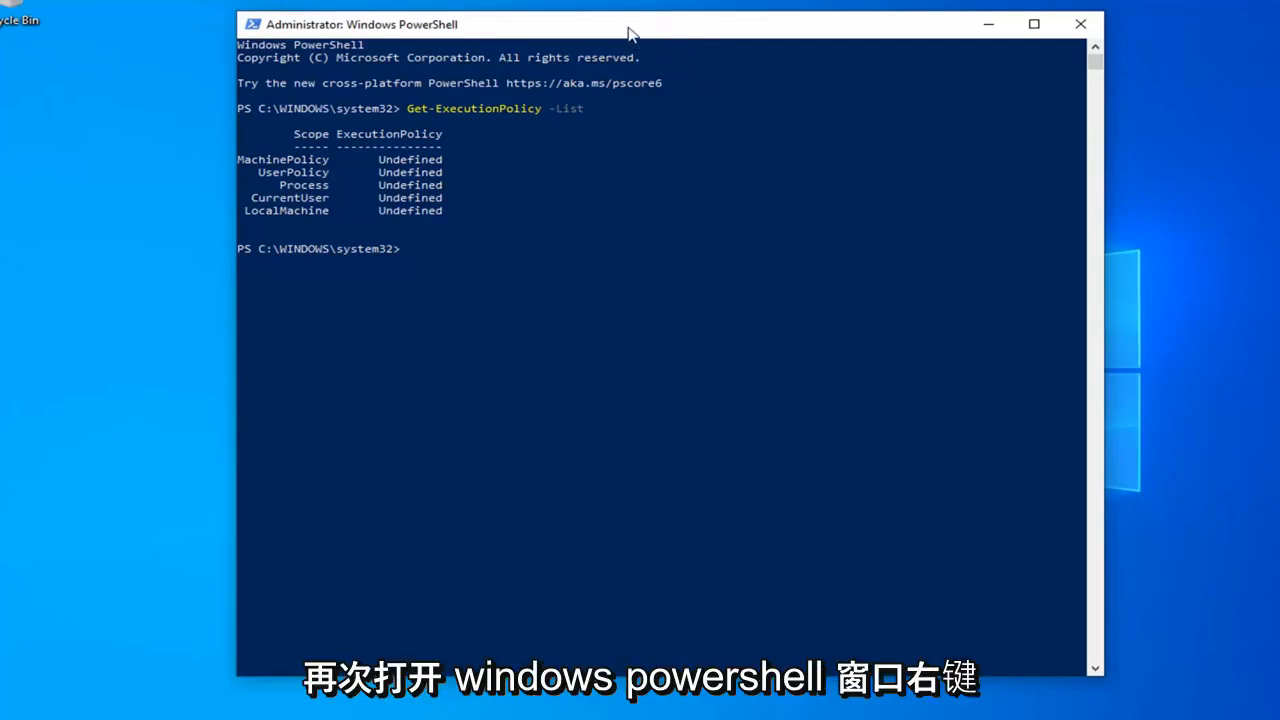
Paste and run Set-ExecutionPolicy Unrestricted, answering A (Yes to All) at the confirmation
right_click(630, 24)
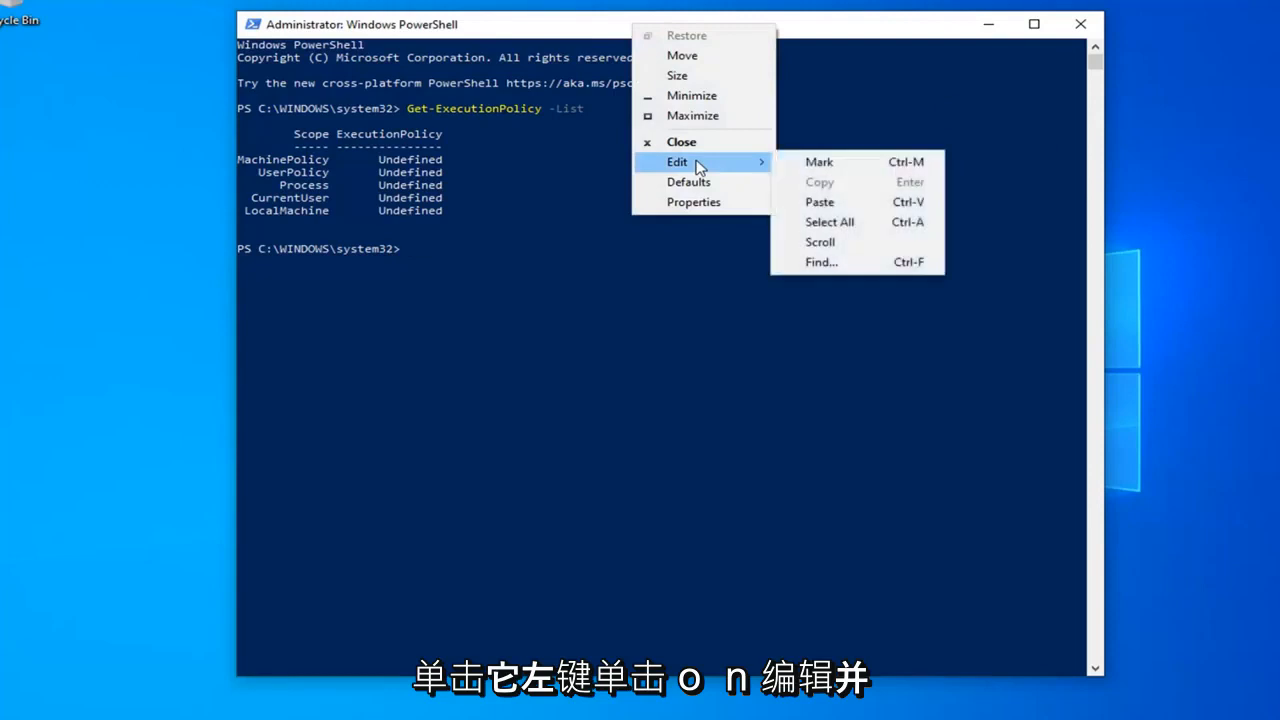
click(819, 201)
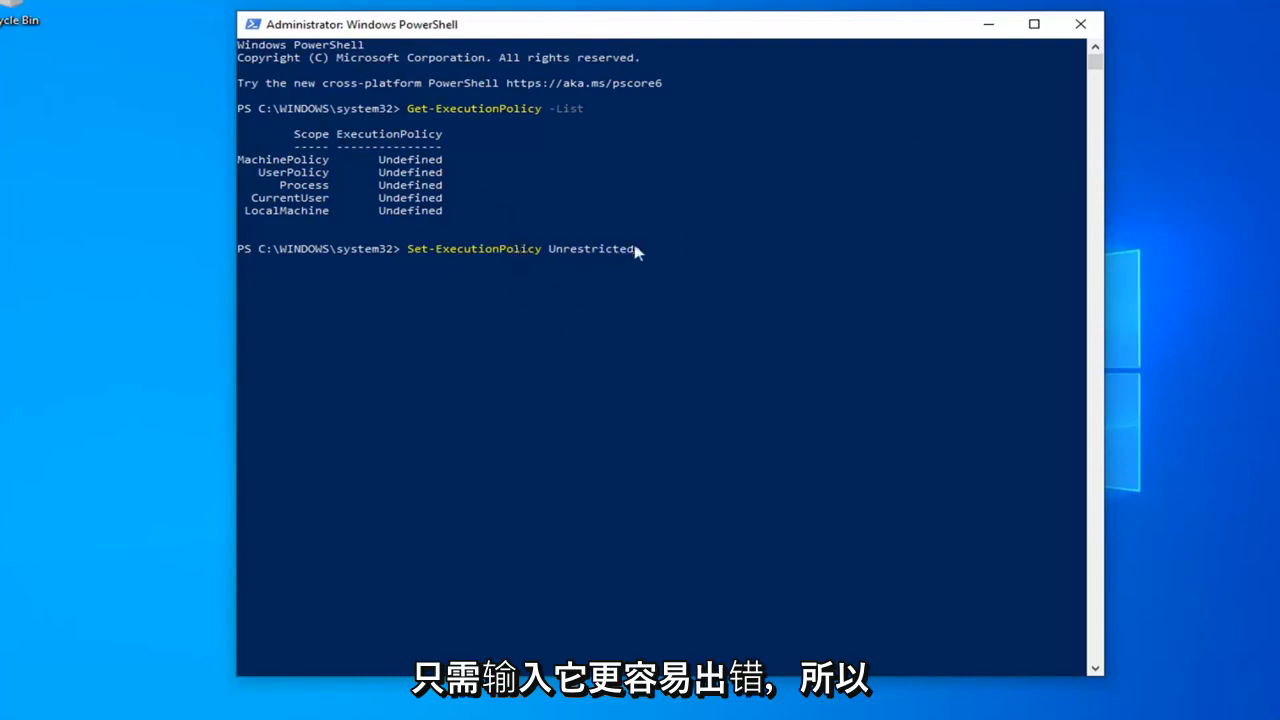
key(Return)
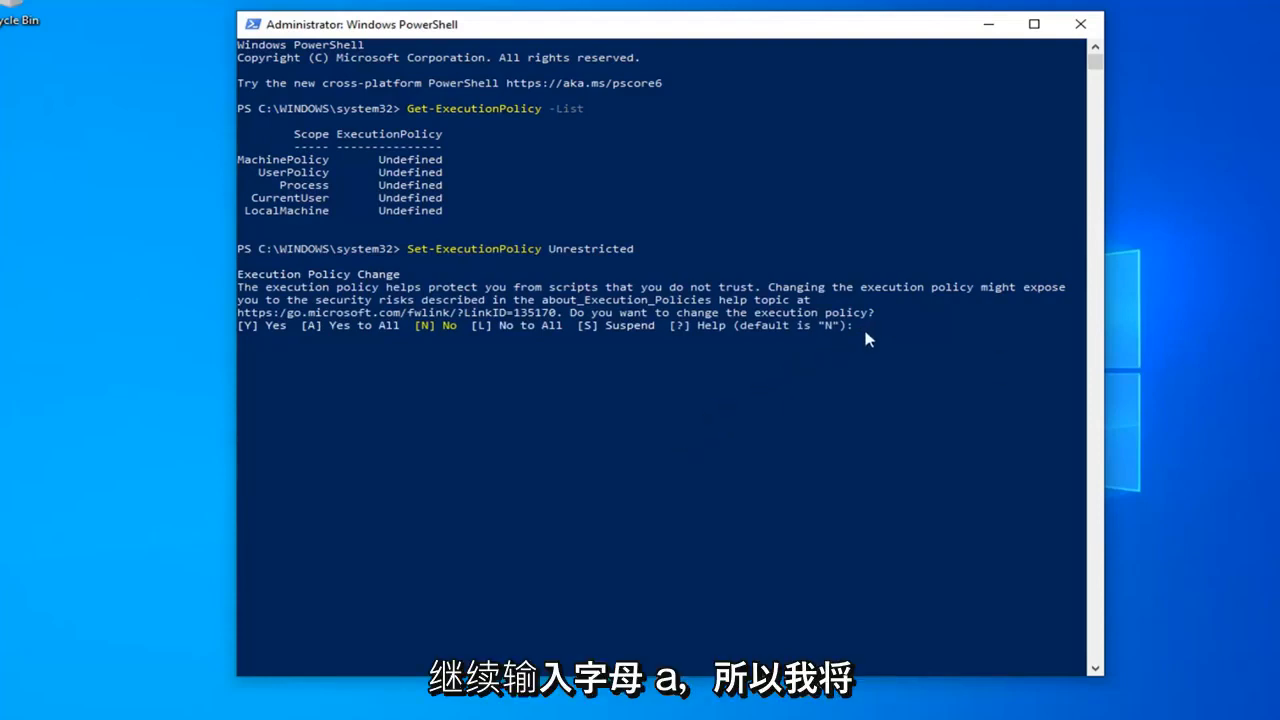
text(A)
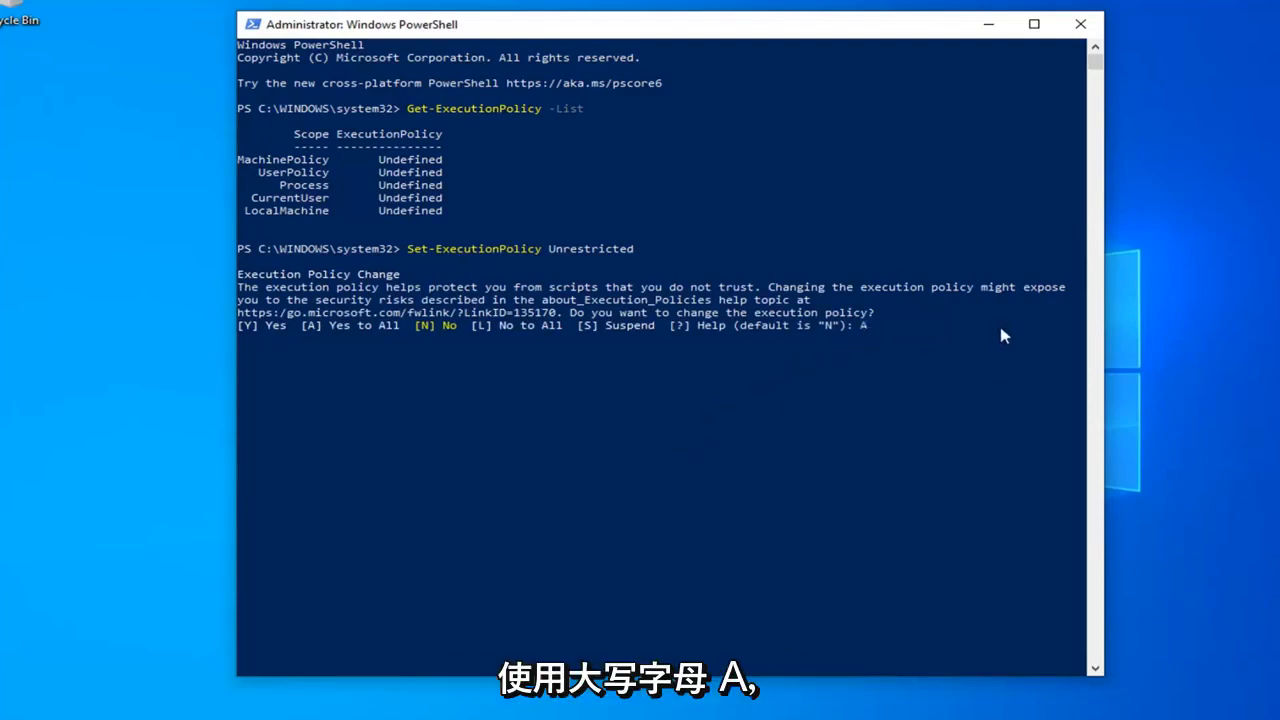
mouse_move(343, 330)
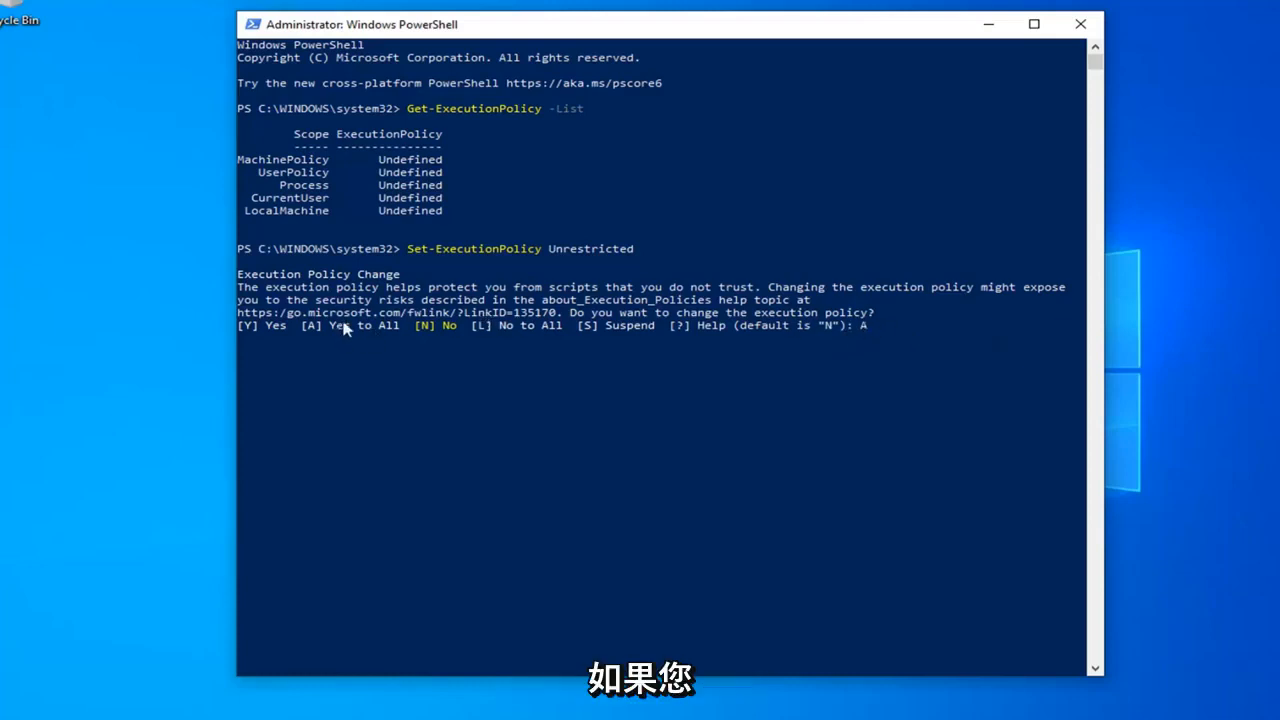
mouse_move(808, 336)
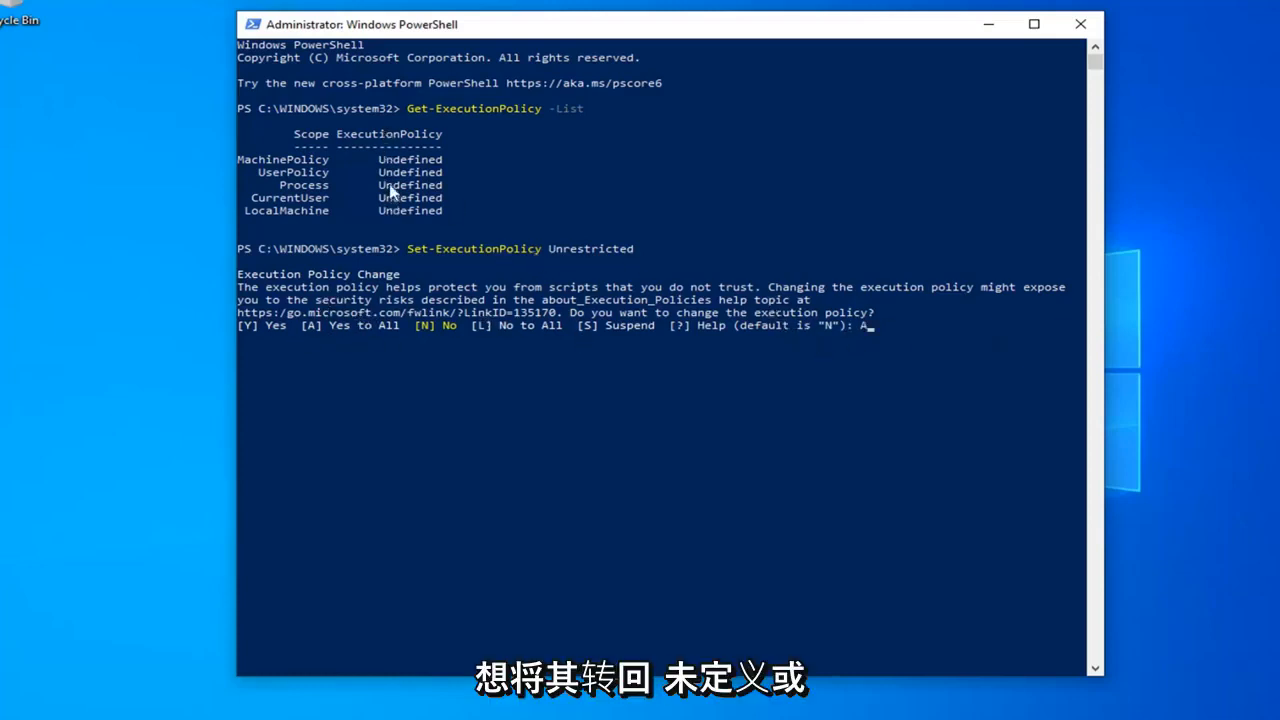
mouse_move(497, 243)
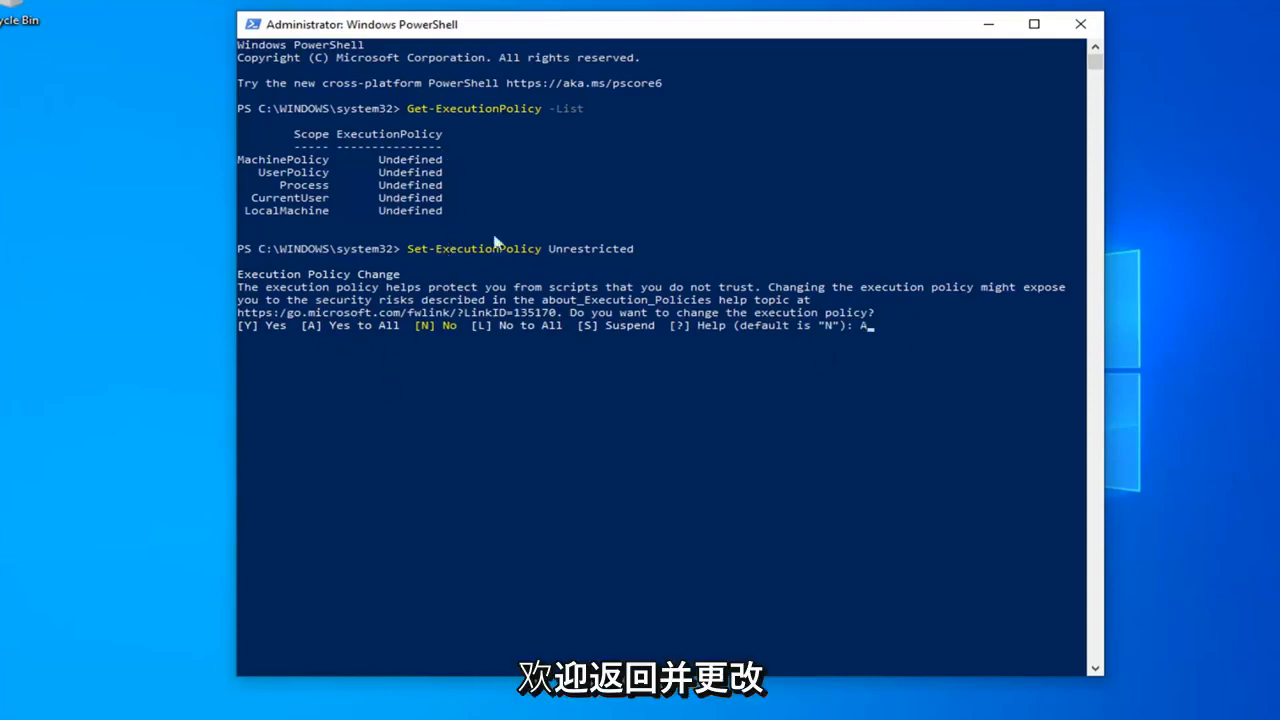
mouse_move(687, 452)
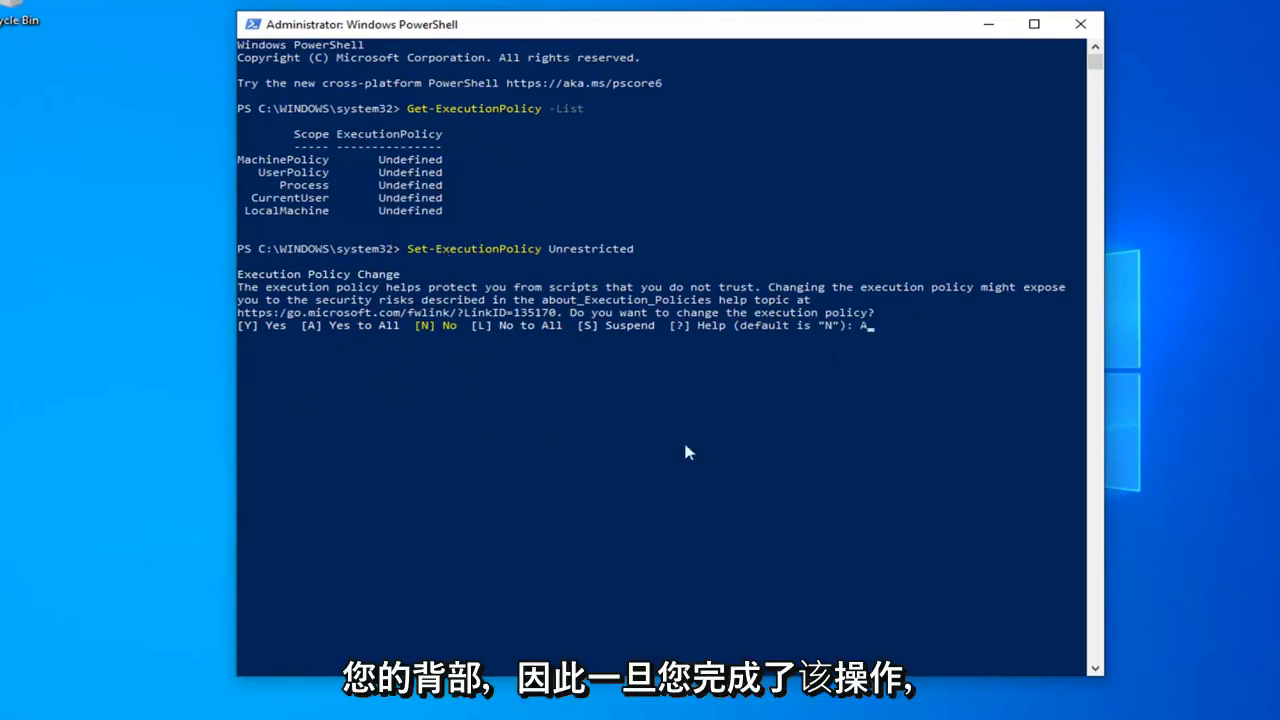
mouse_move(310, 354)
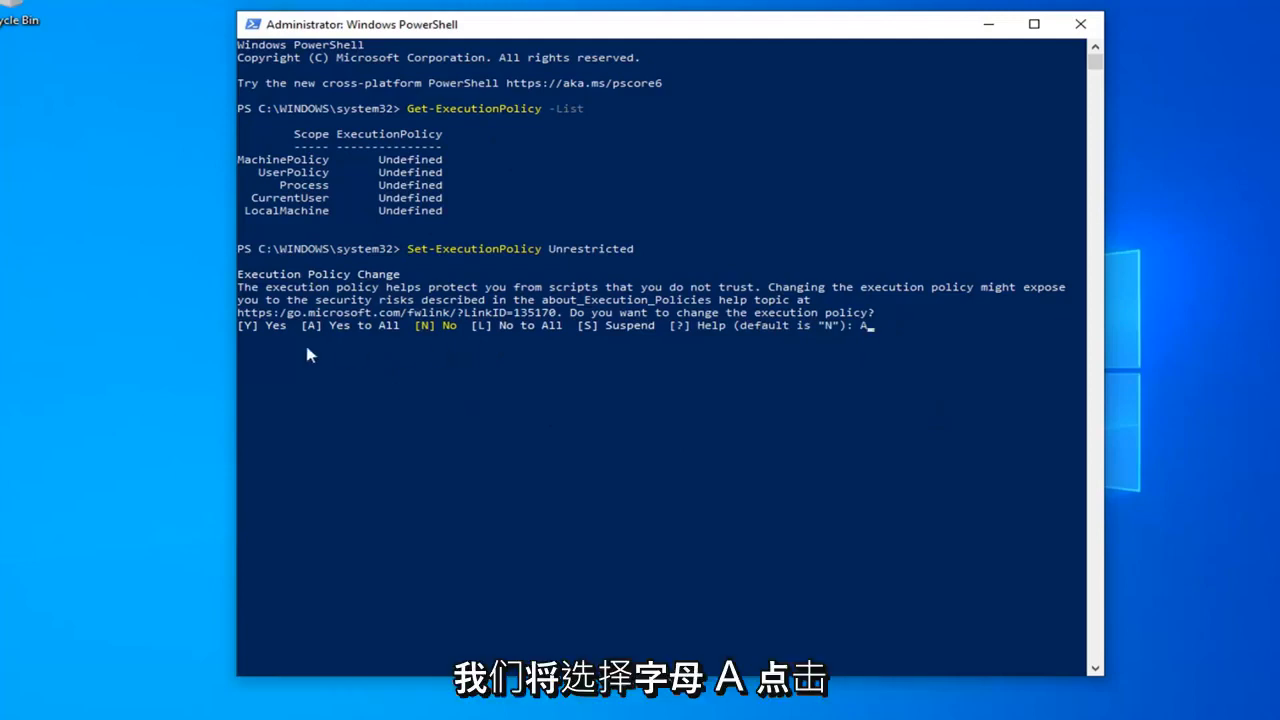
mouse_move(920, 350)
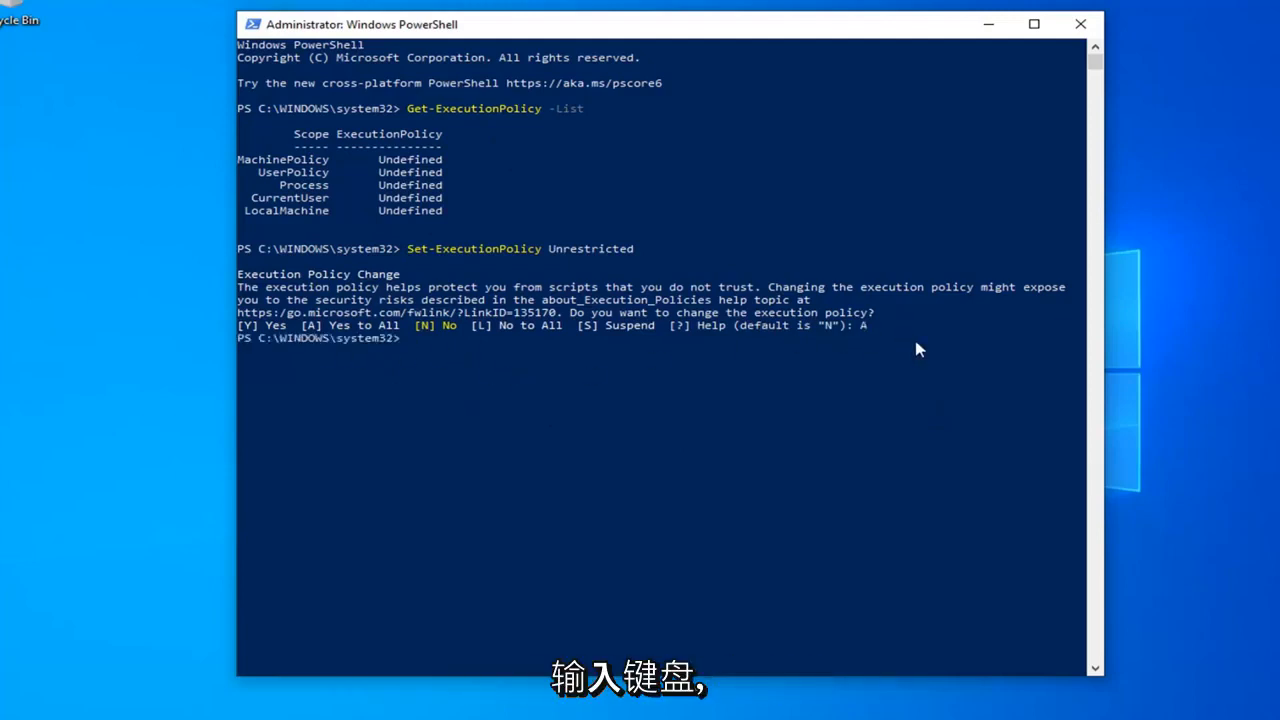
mouse_move(875, 369)
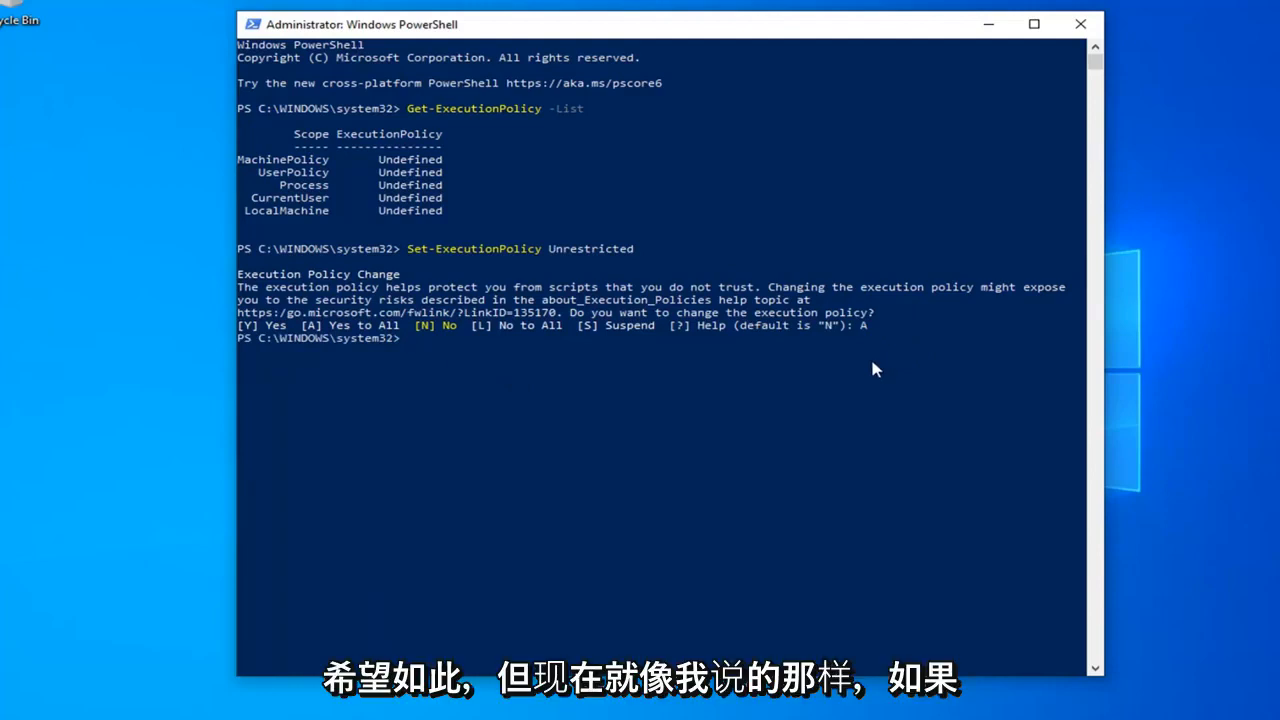
mouse_move(532, 274)
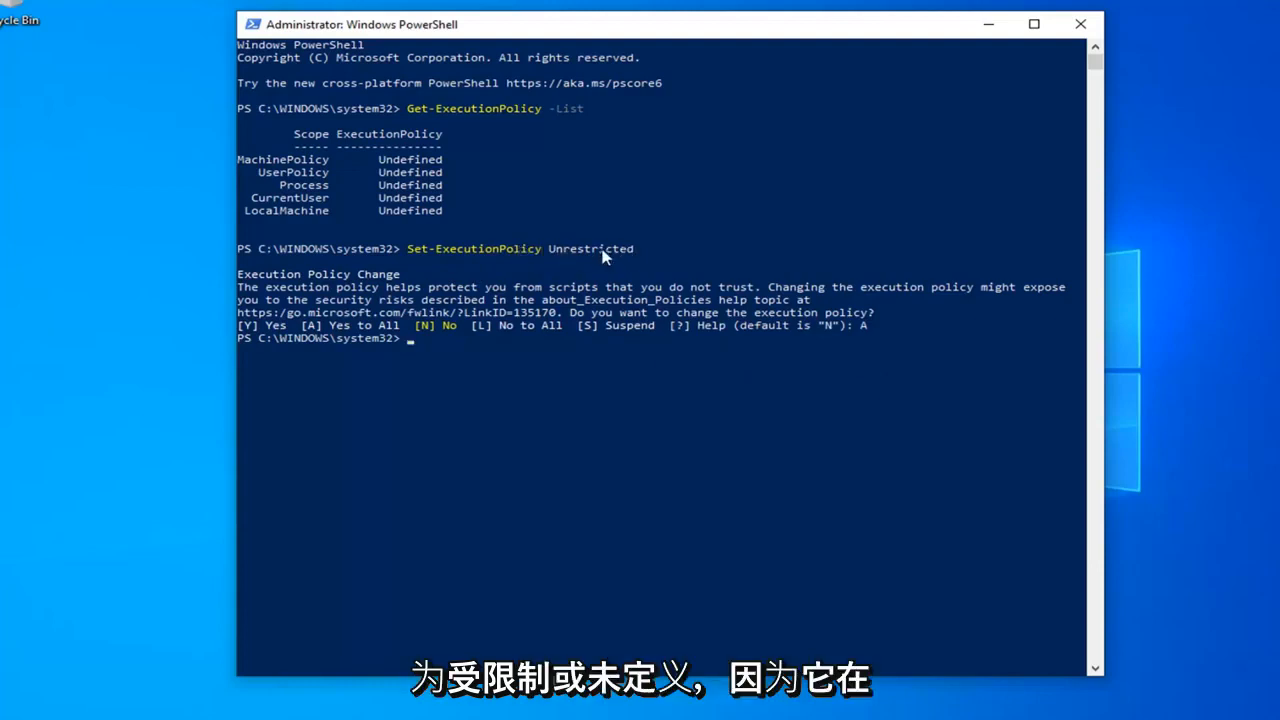
mouse_move(415, 185)
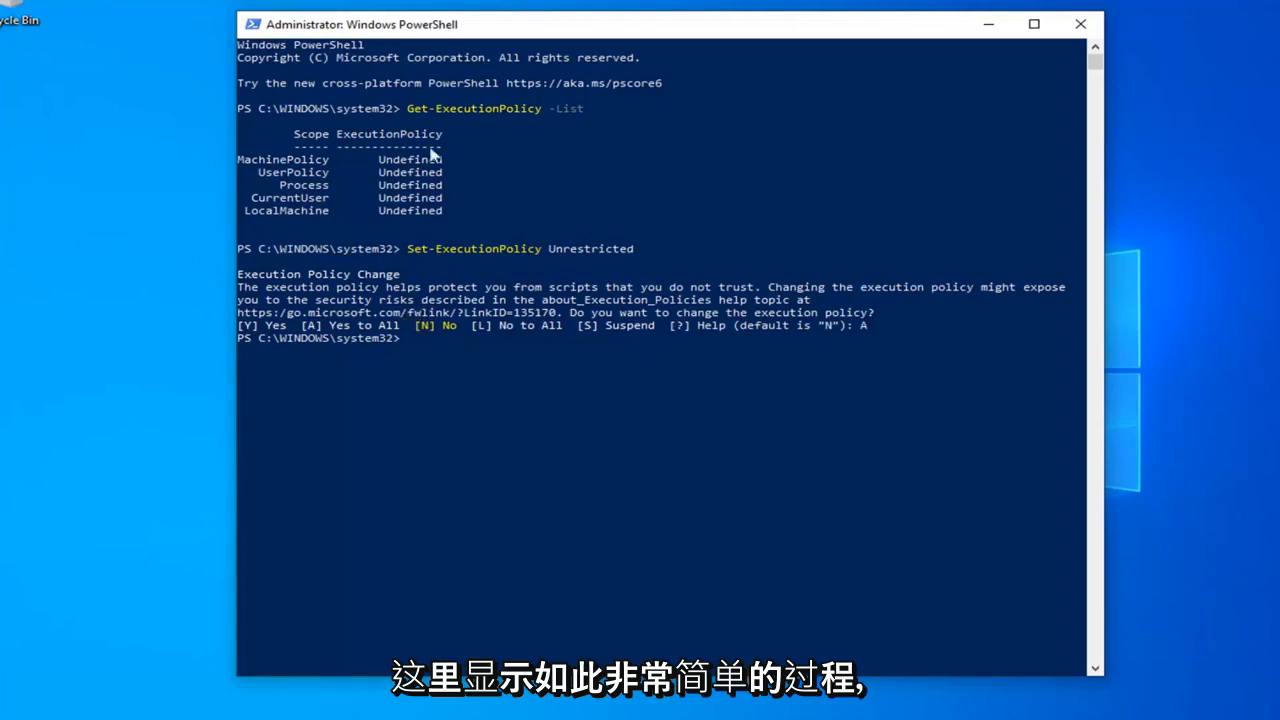
mouse_move(485, 263)
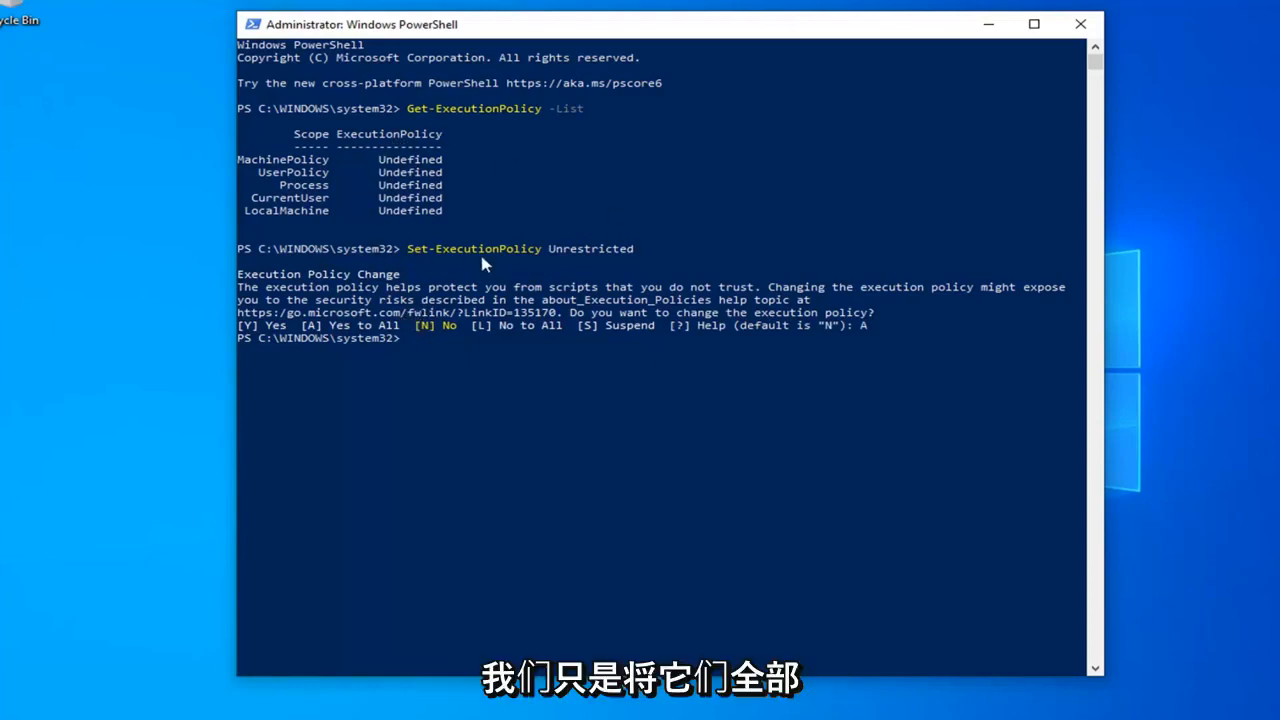
mouse_move(625, 303)
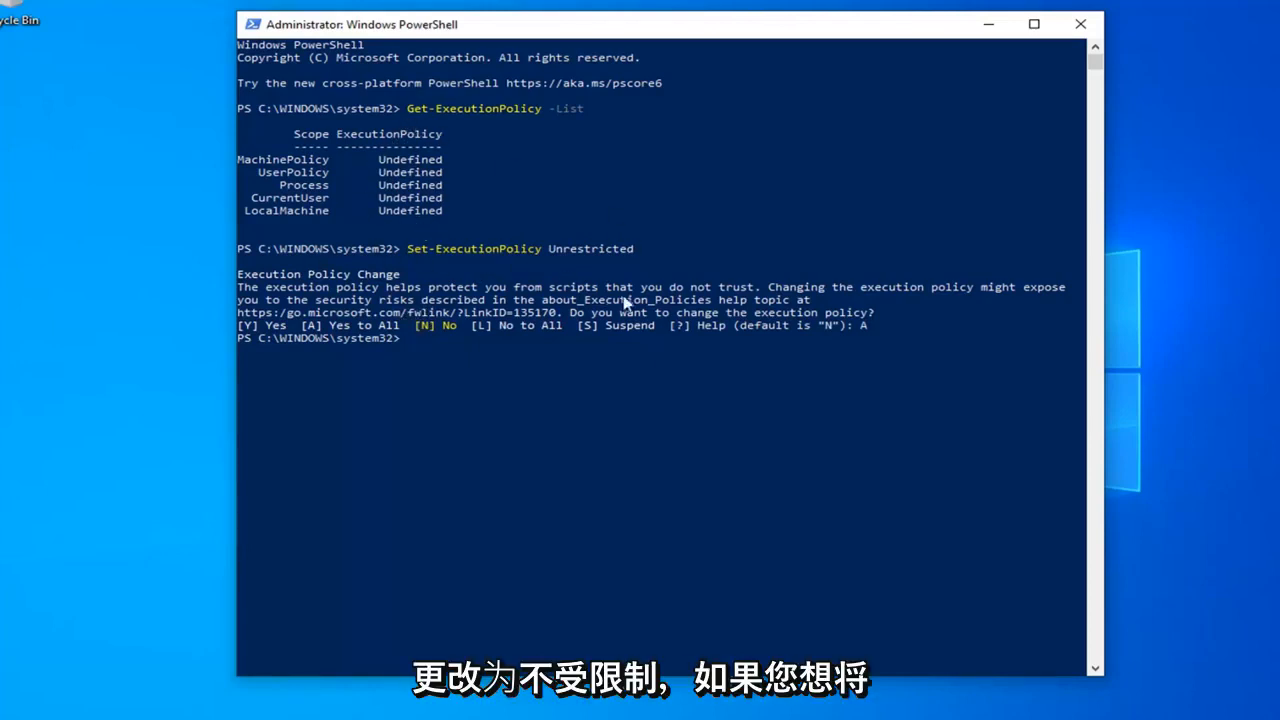
mouse_move(432, 288)
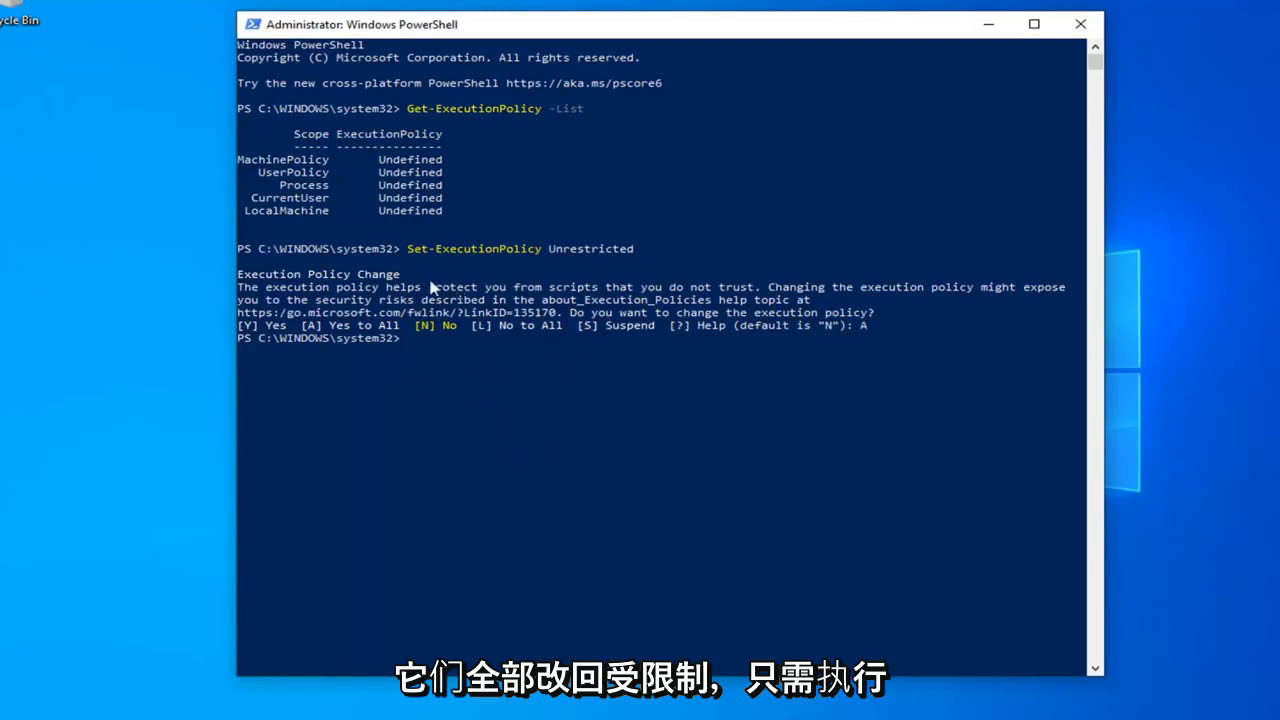
mouse_move(546, 271)
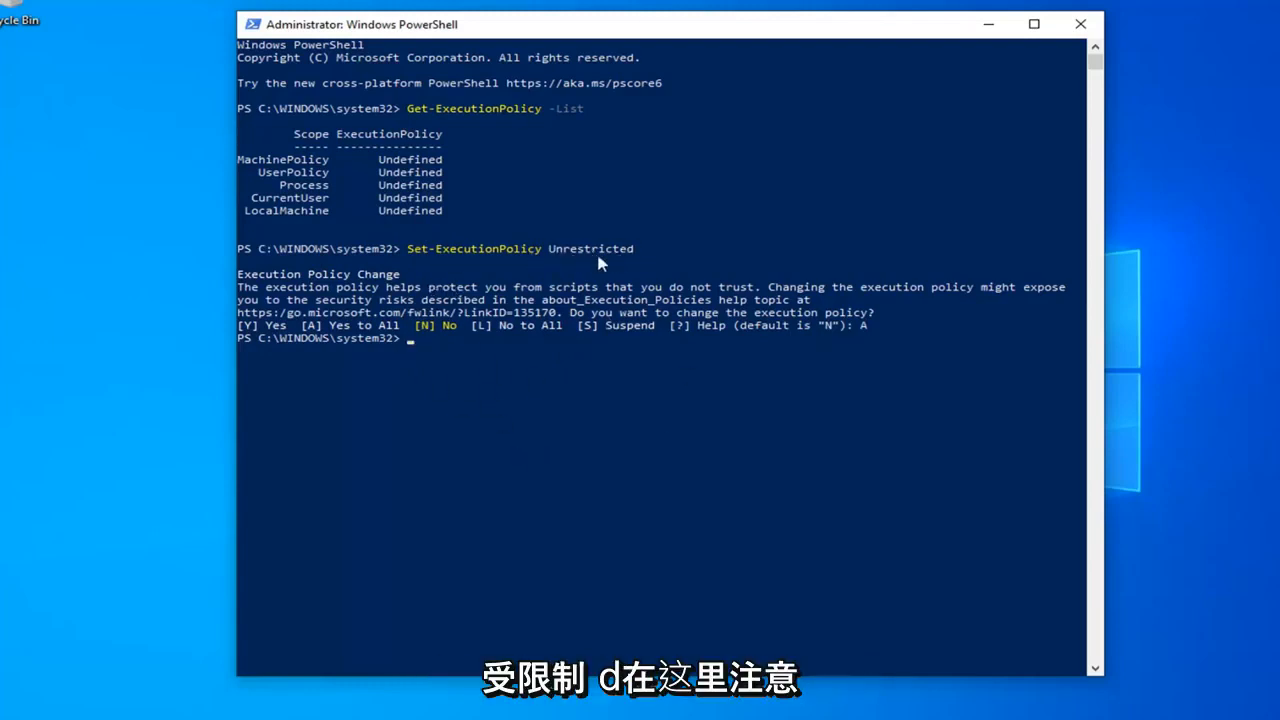
mouse_move(920, 52)
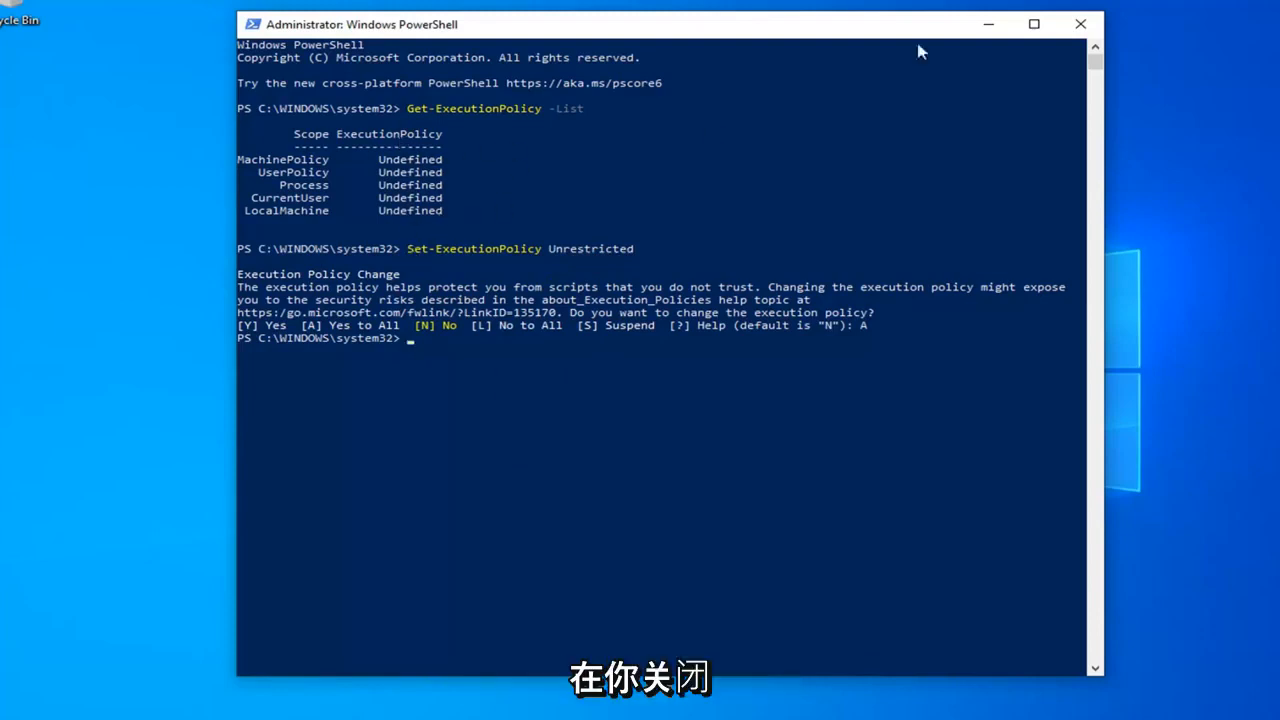
mouse_move(414, 197)
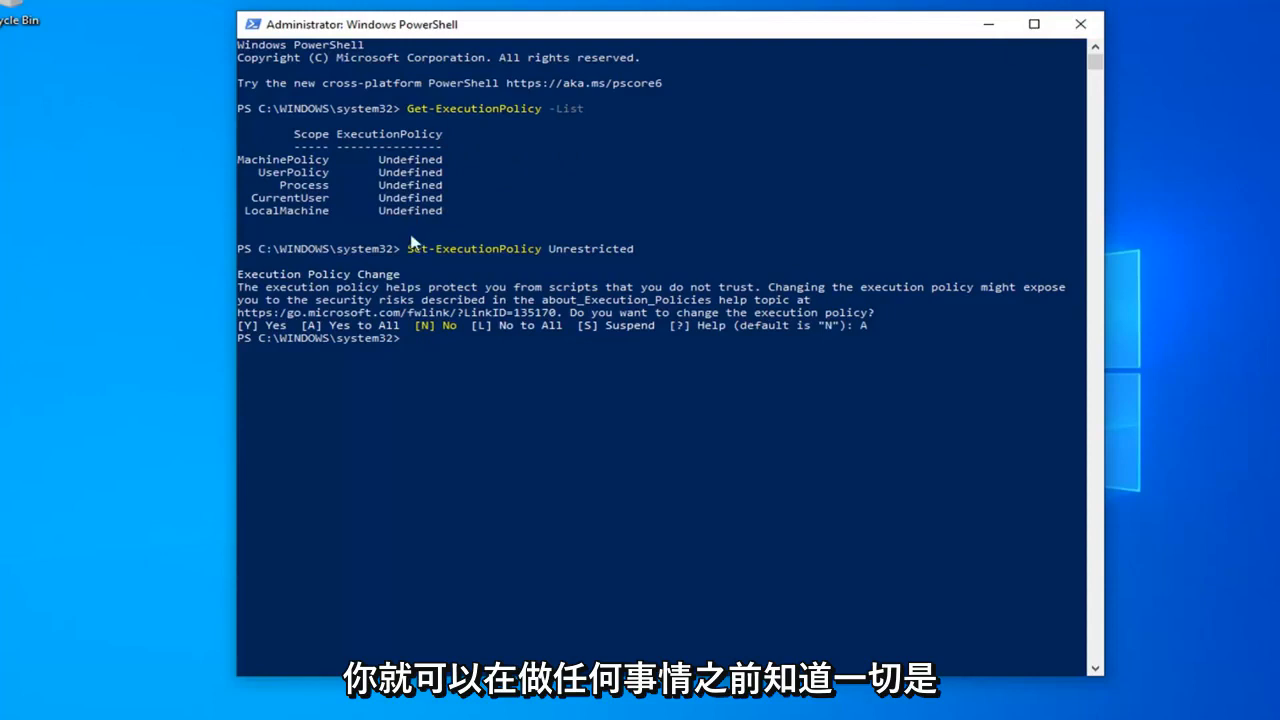
mouse_move(947, 107)
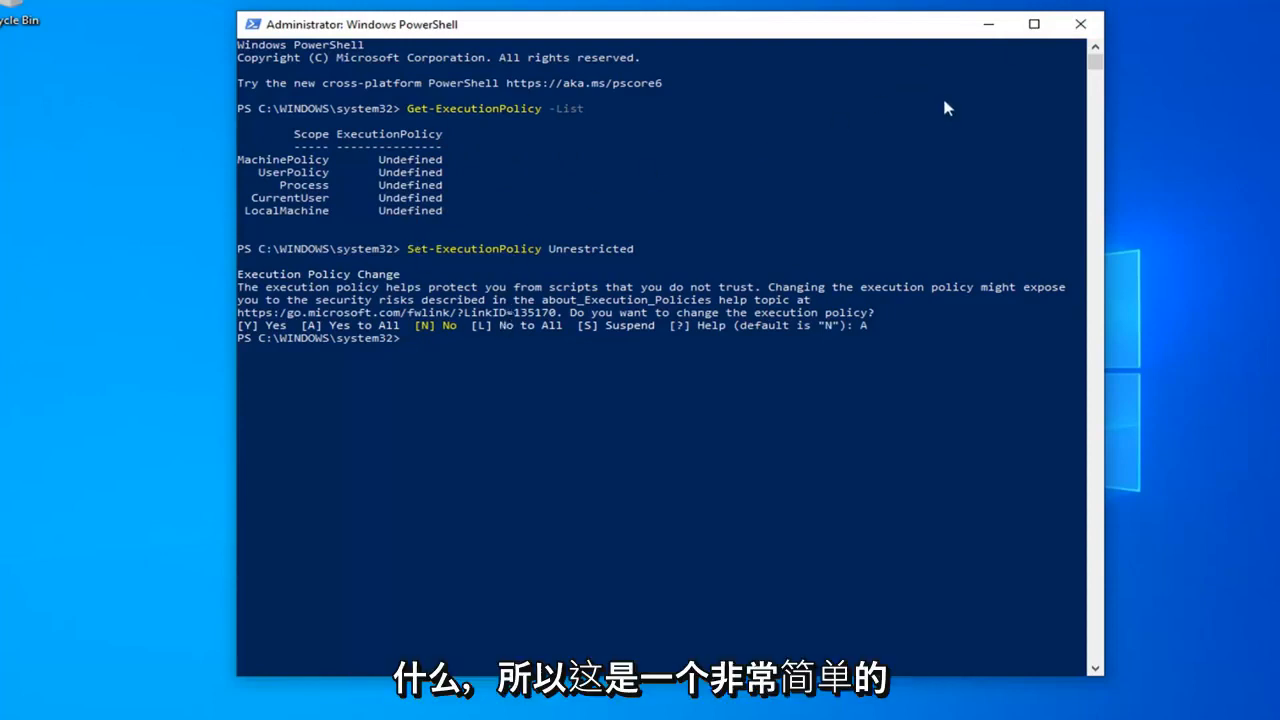
mouse_move(1080, 24)
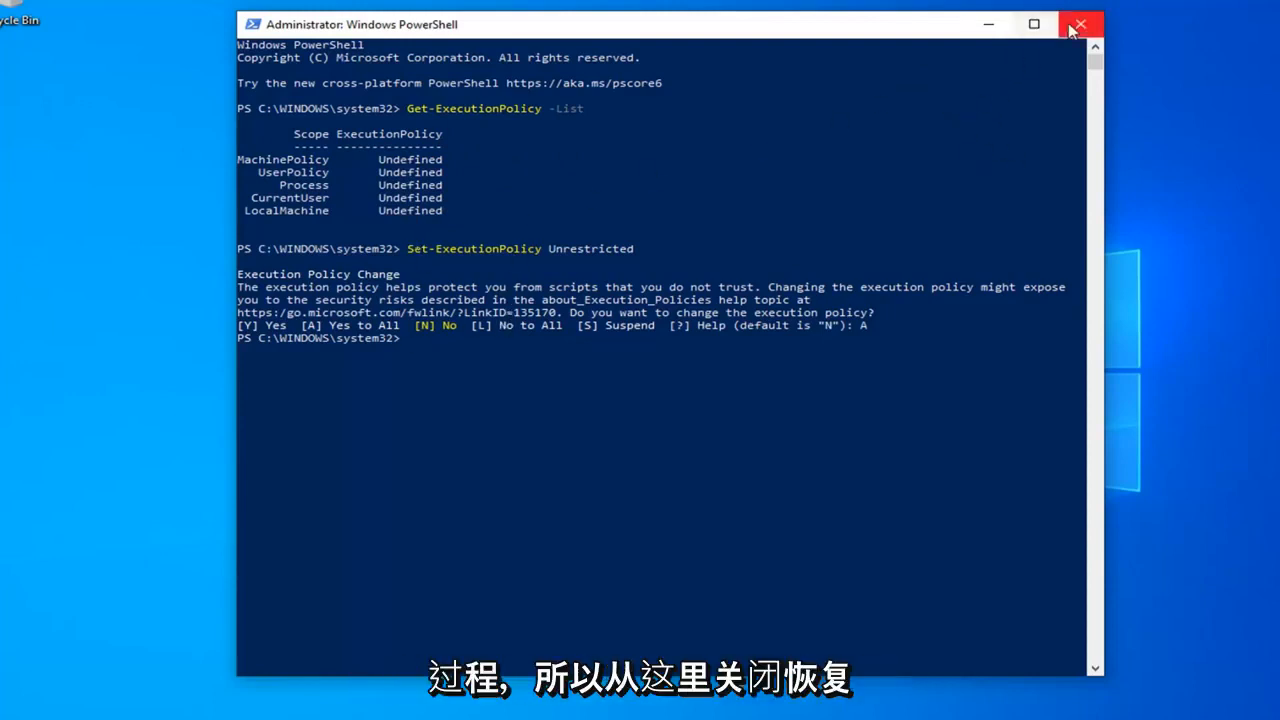
Close the administrator PowerShell window with its title-bar X button
click(1080, 24)
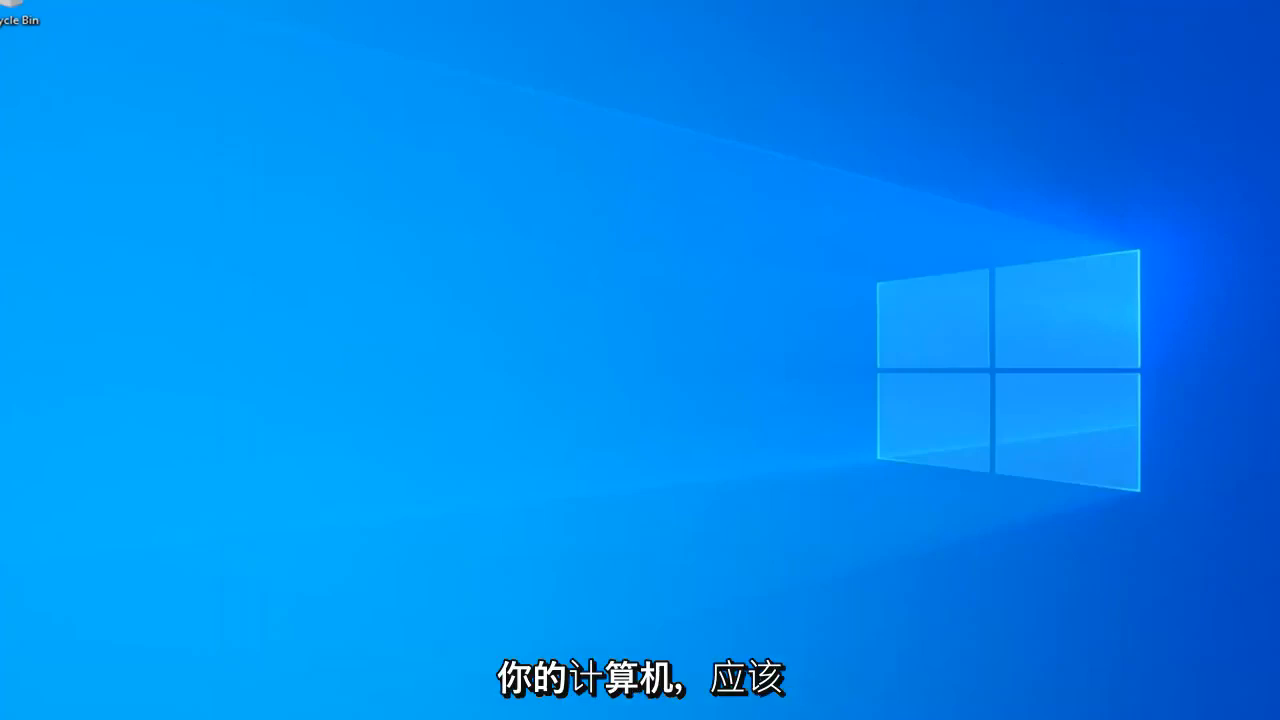